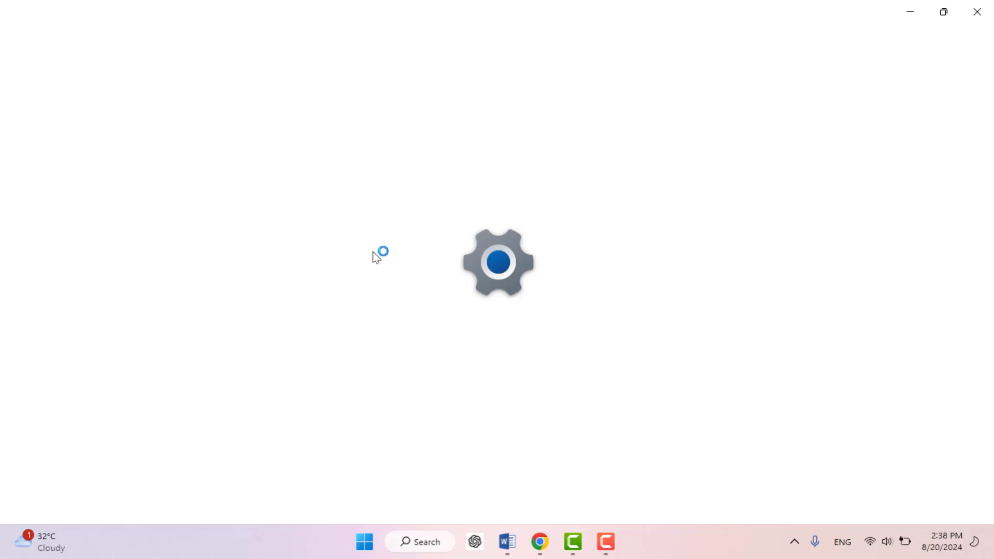
Step: Launch the Settings app so it lands on the System home page
left_click(631, 541)
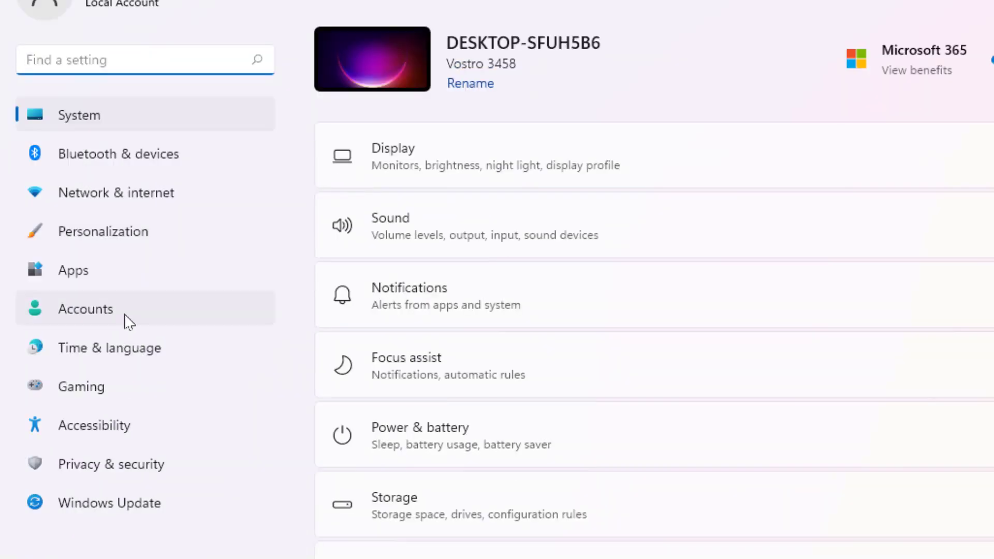
Step: Switch to the Accounts page from the sidebar
left_click(85, 308)
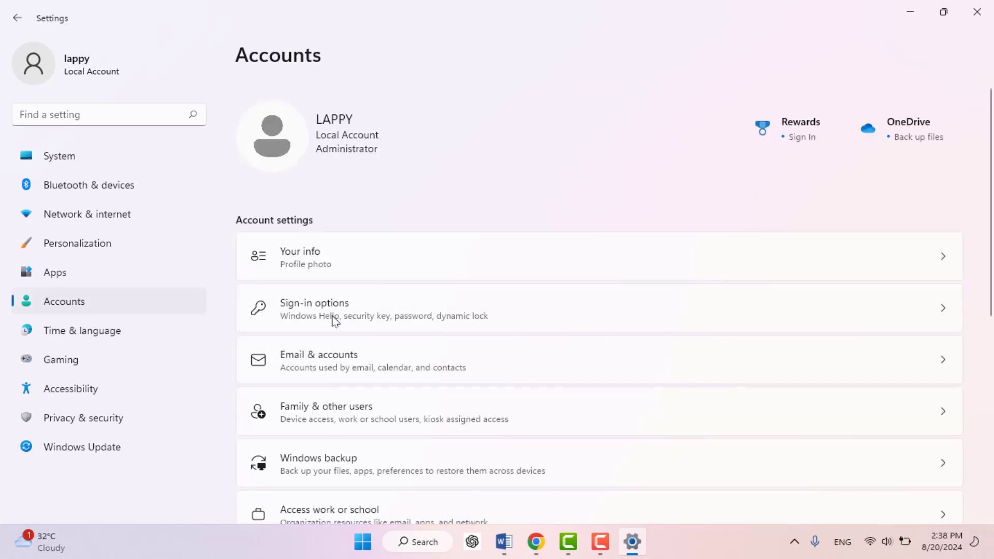
Step: From Sign-in options, begin changing the local password and enter the current password
left_click(339, 309)
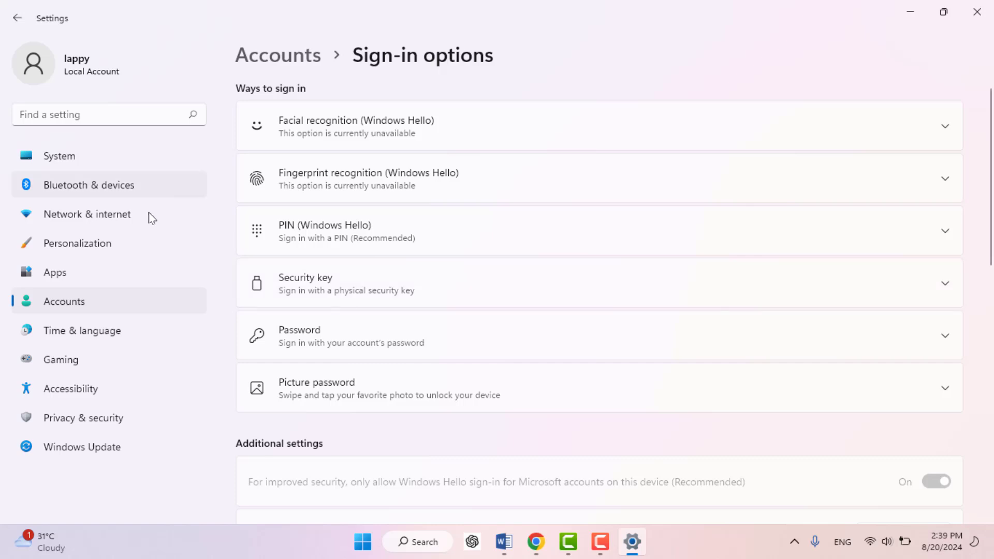
mouse_move(266, 305)
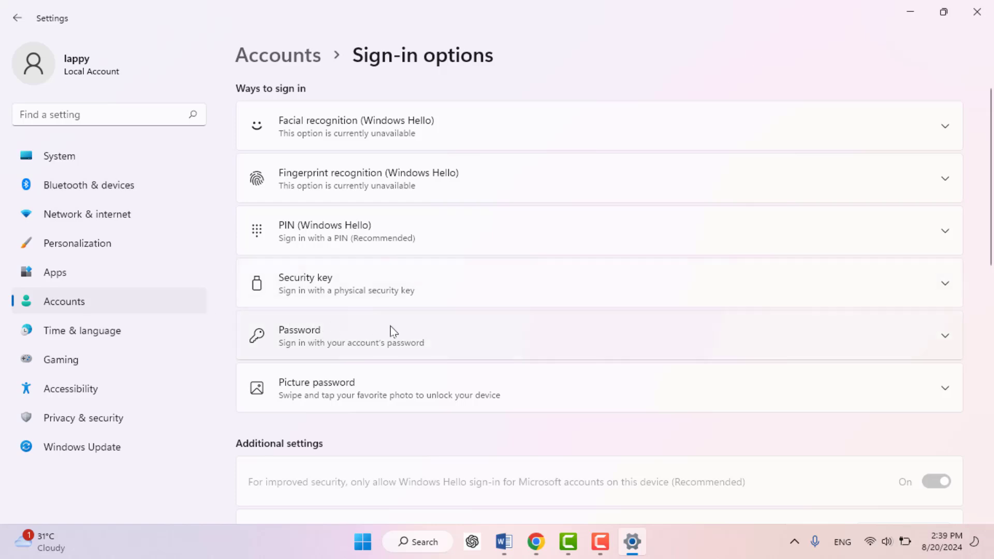
mouse_move(328, 335)
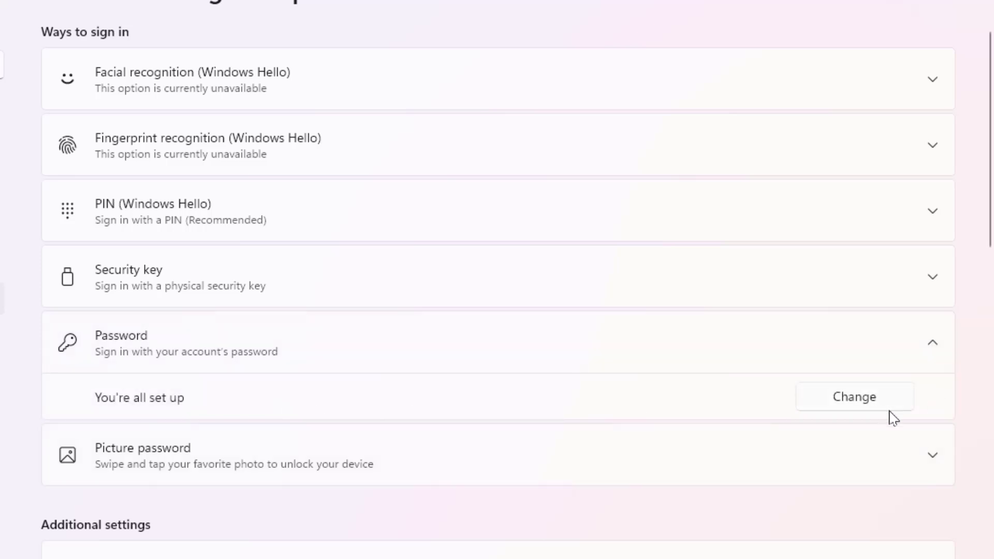
mouse_move(773, 344)
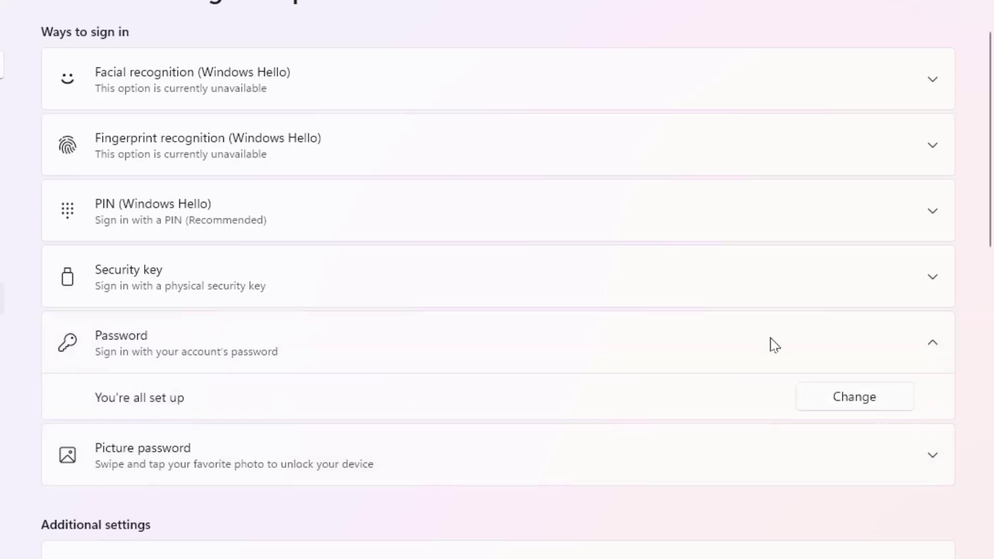
left_click(854, 396)
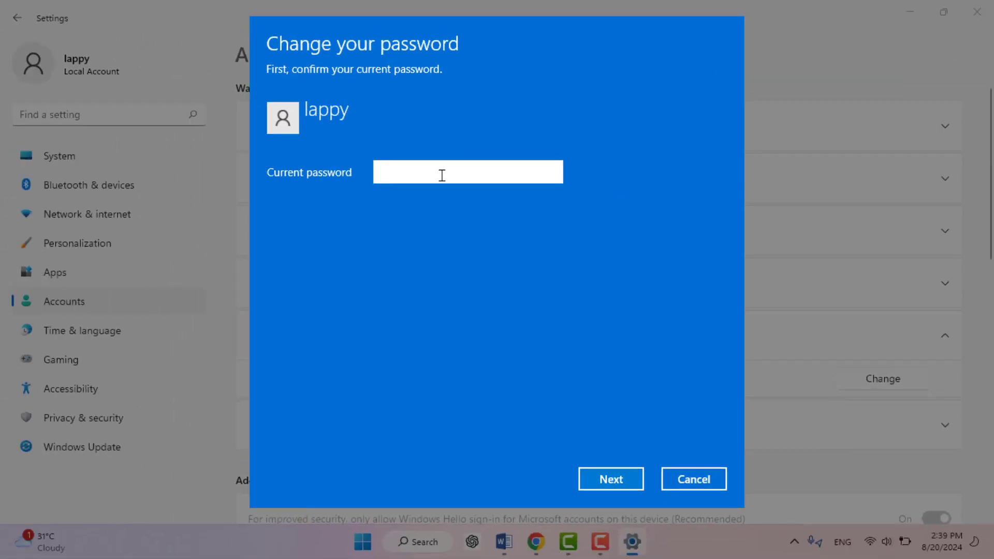
left_click(442, 172)
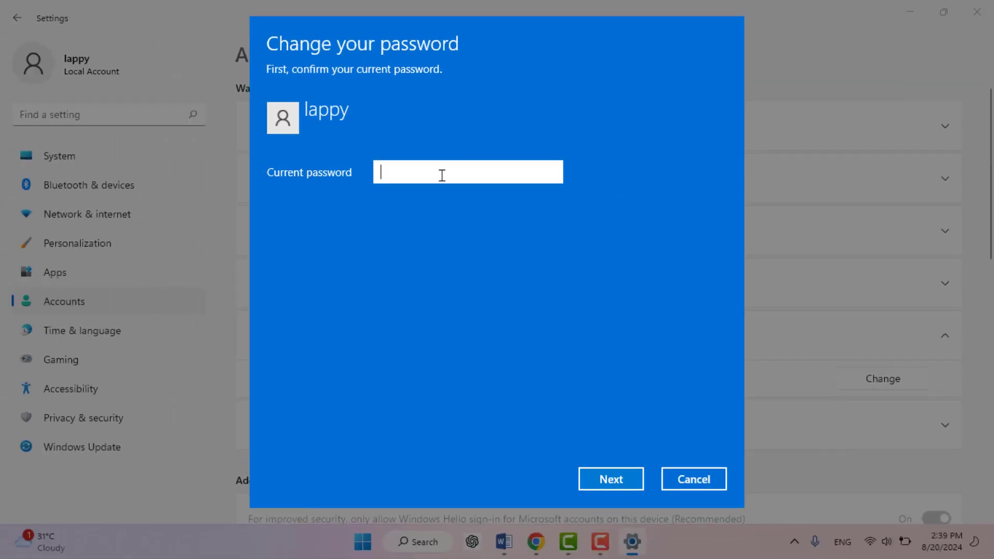
type("••")
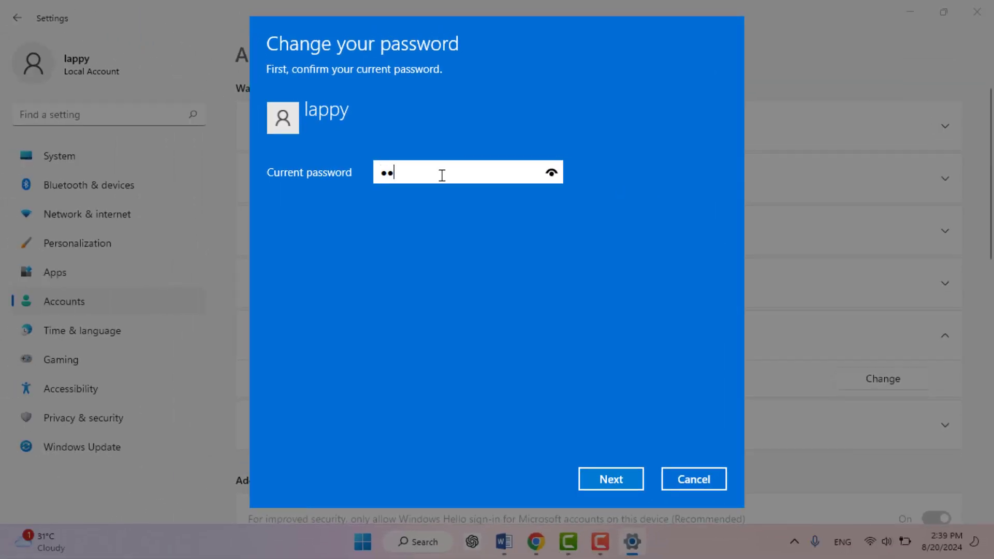
Step: Confirm the current password and continue with the new password, confirmation and hint left blank
left_click(611, 479)
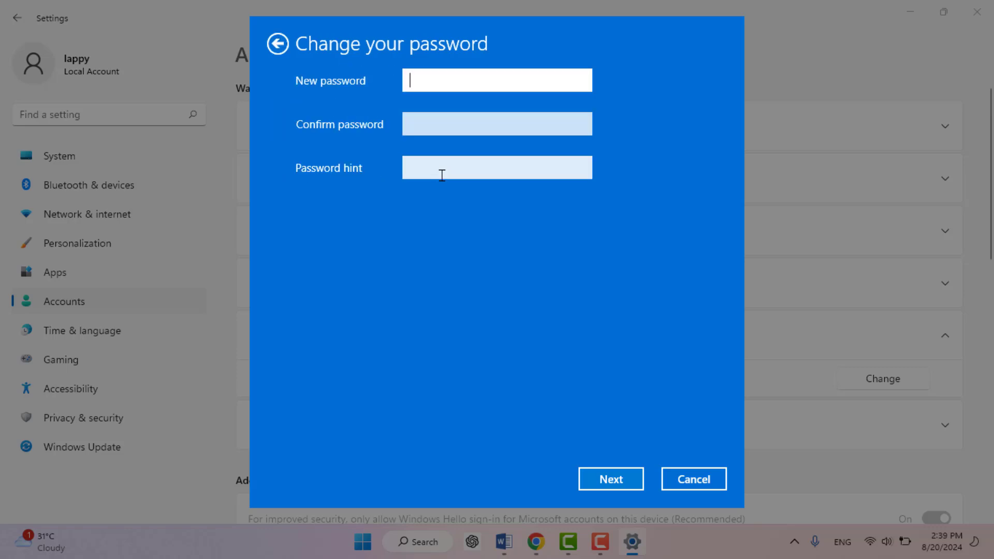
mouse_move(535, 103)
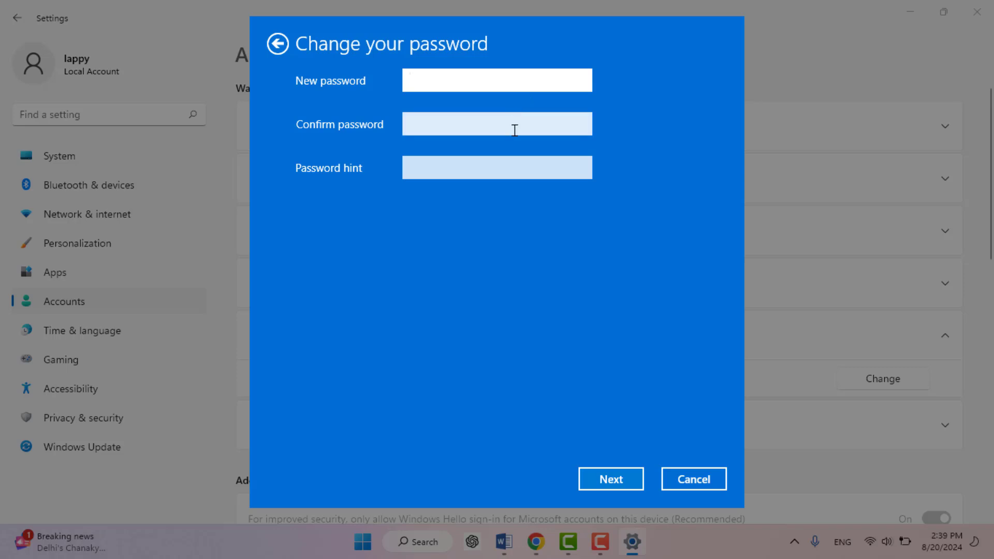
left_click(611, 479)
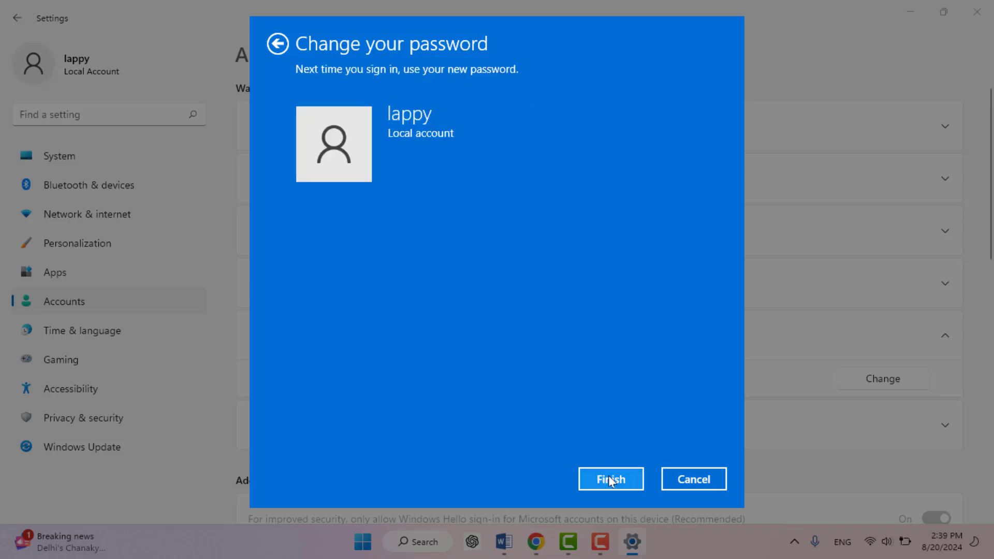
Step: Finish the blank-password change so Sign-in options now offers Add for Password
left_click(611, 479)
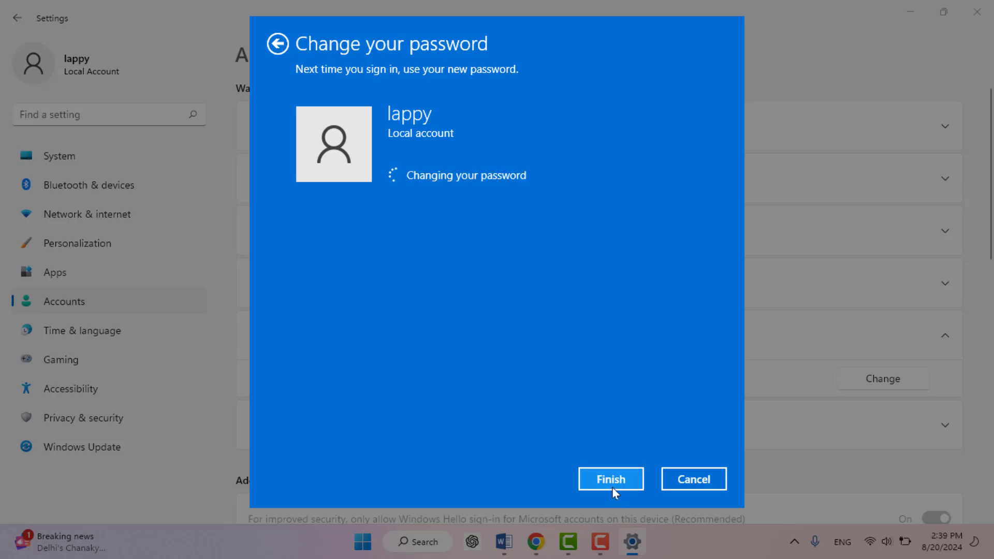
left_click(611, 478)
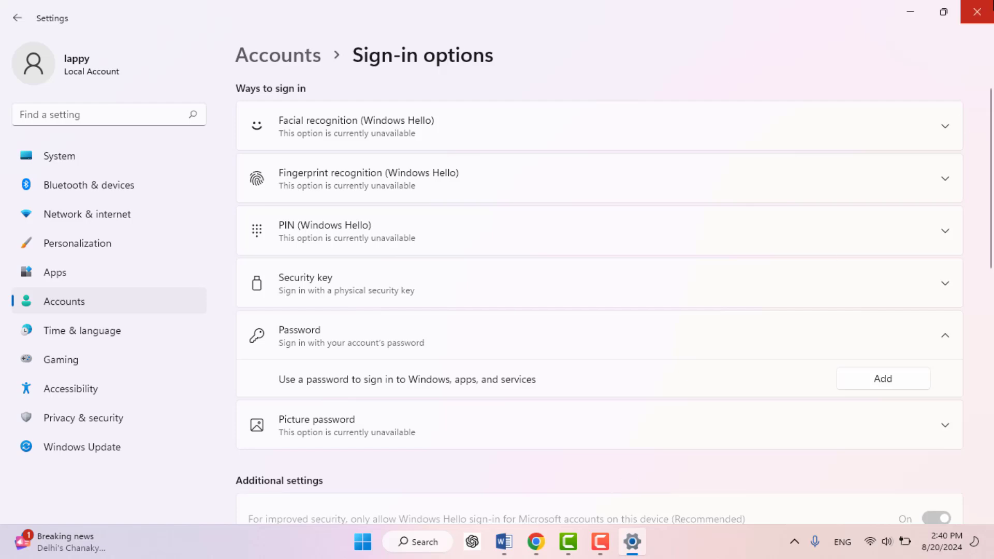
mouse_move(977, 11)
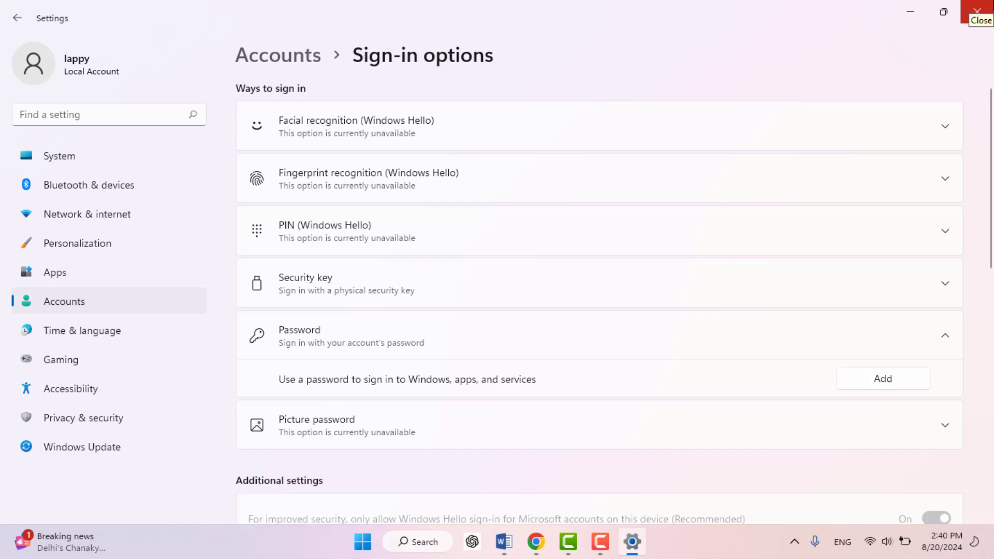